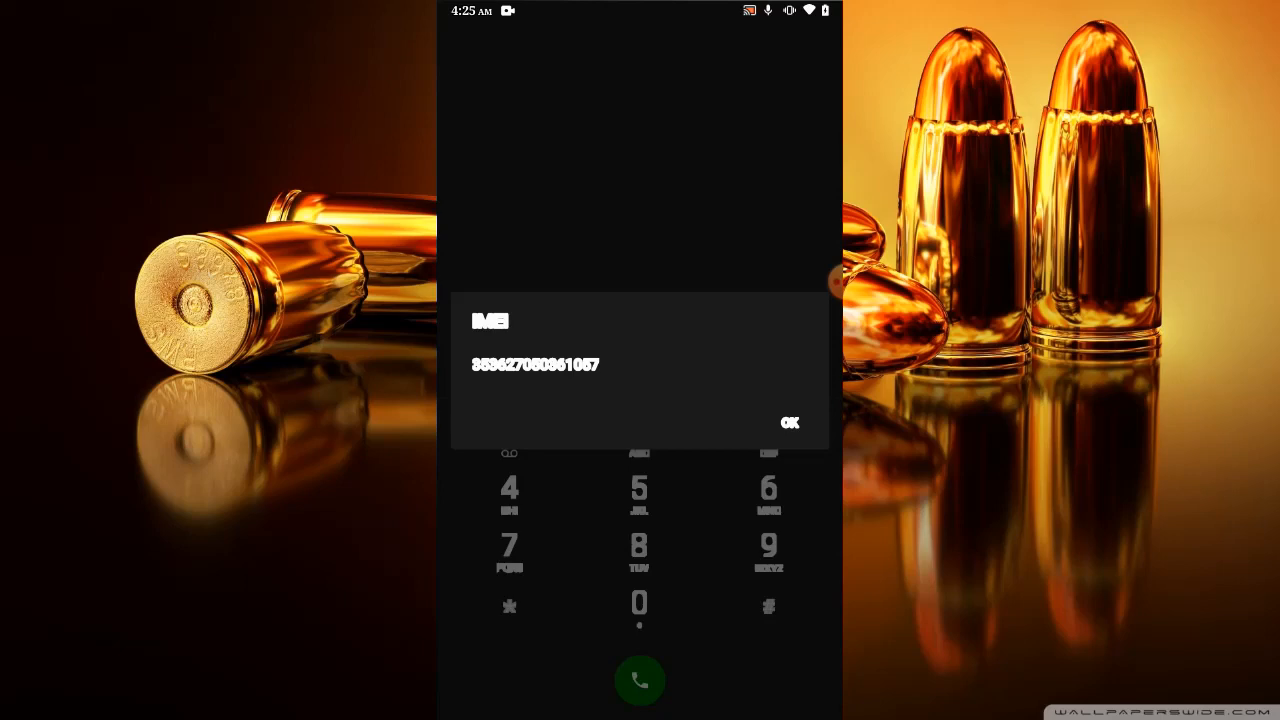
Dismiss the dialog showing the device IMEI number.
left_click(789, 423)
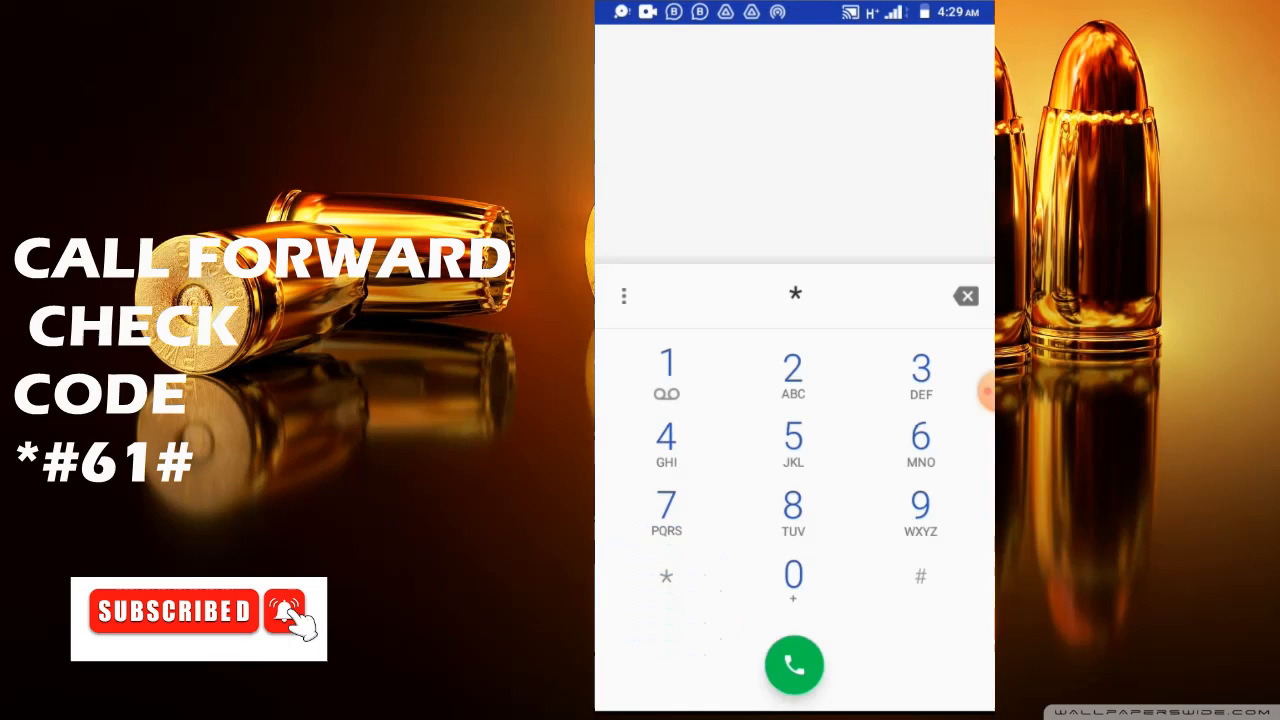
Dial *#61# and dismiss the report showing voice, fax, sync, async, packet and PAD not forwarded.
left_click(920, 576)
type("#61#")
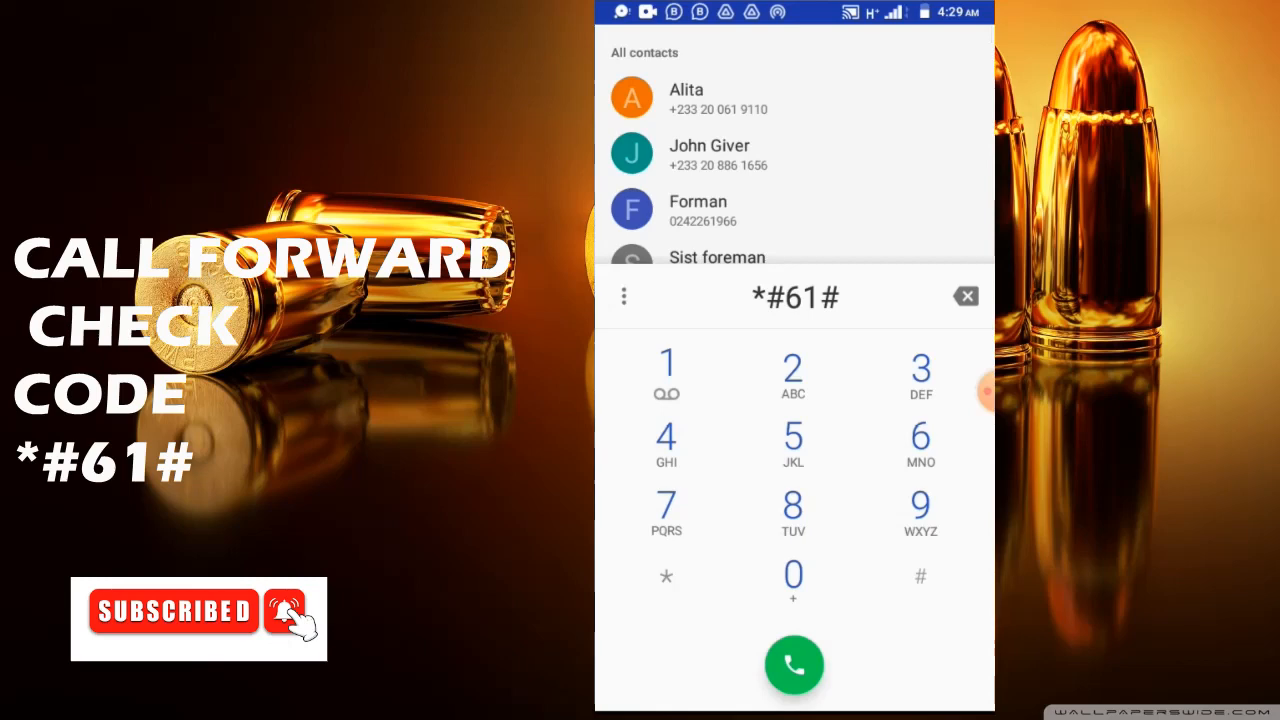
left_click(793, 664)
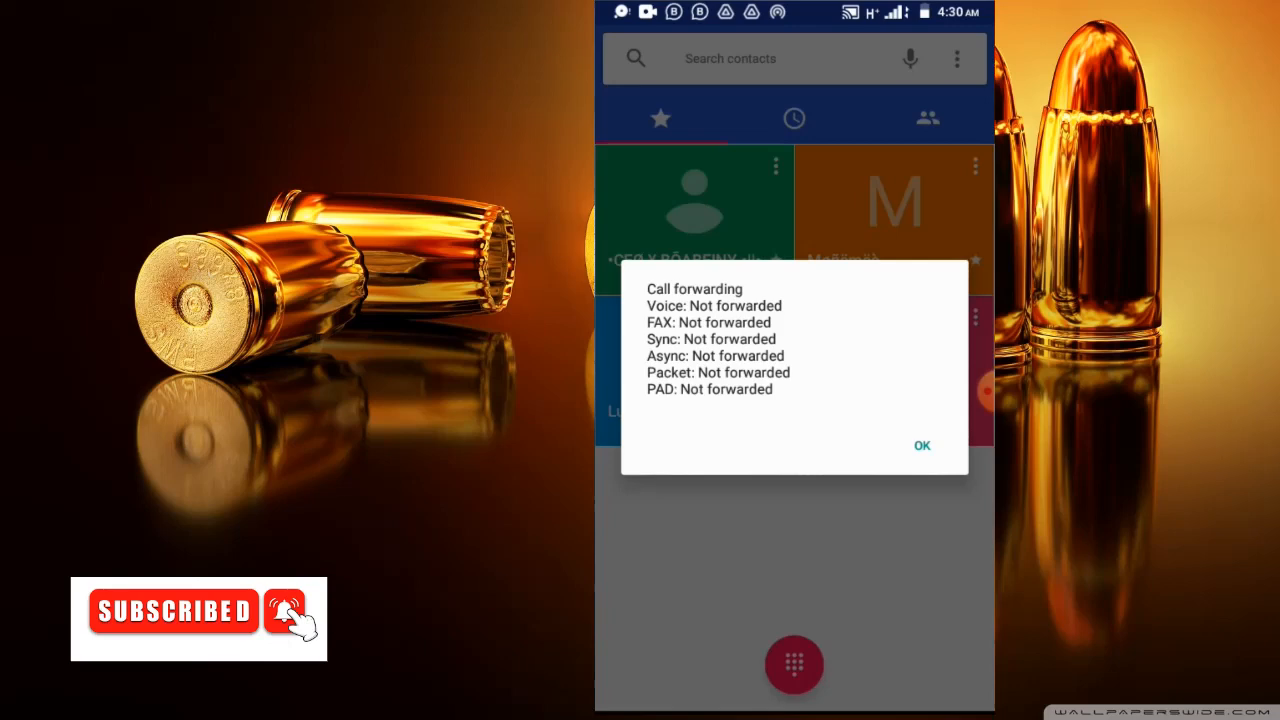
left_click(921, 445)
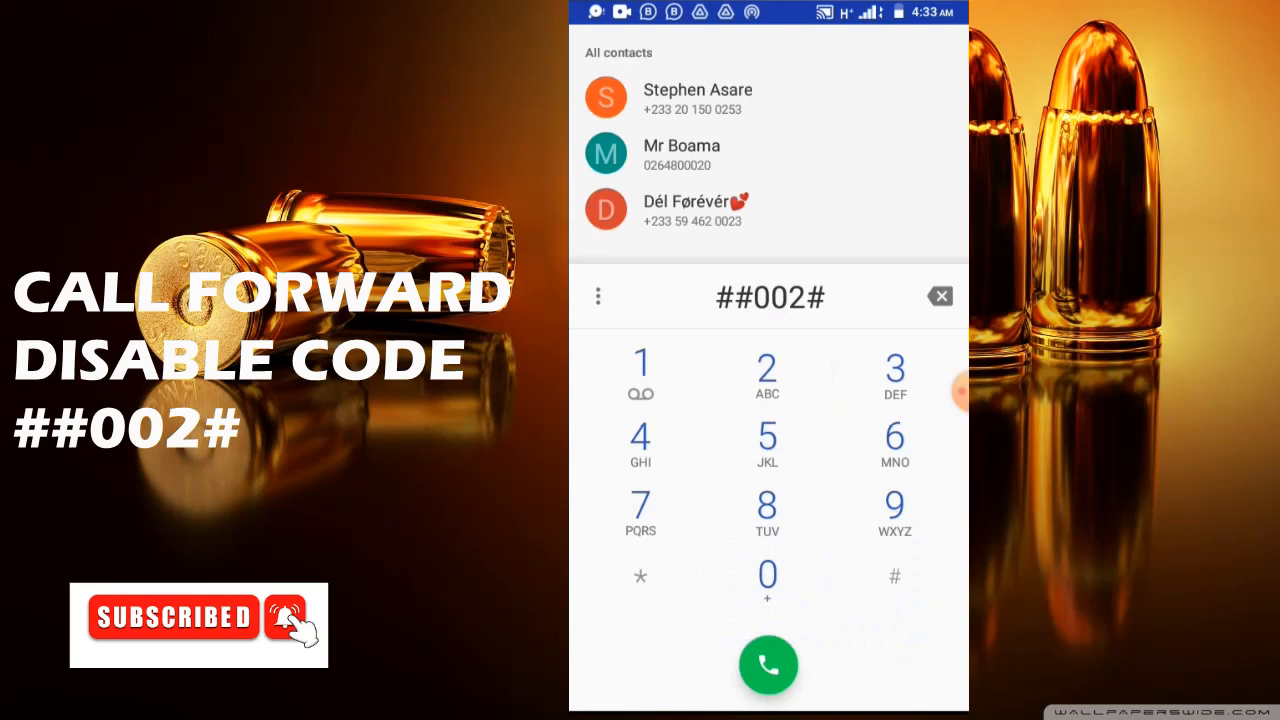
Dial ##002# to disable call forwarding, then bring the dial pad back up.
left_click(767, 664)
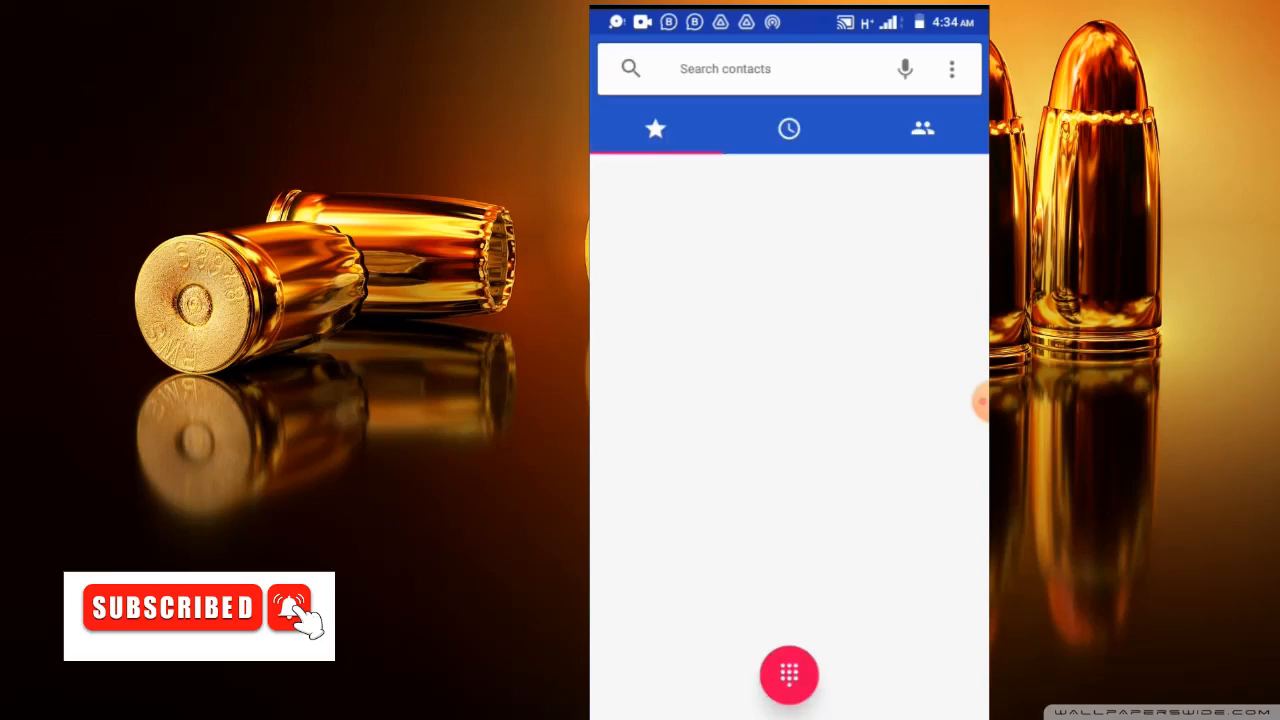
left_click(788, 674)
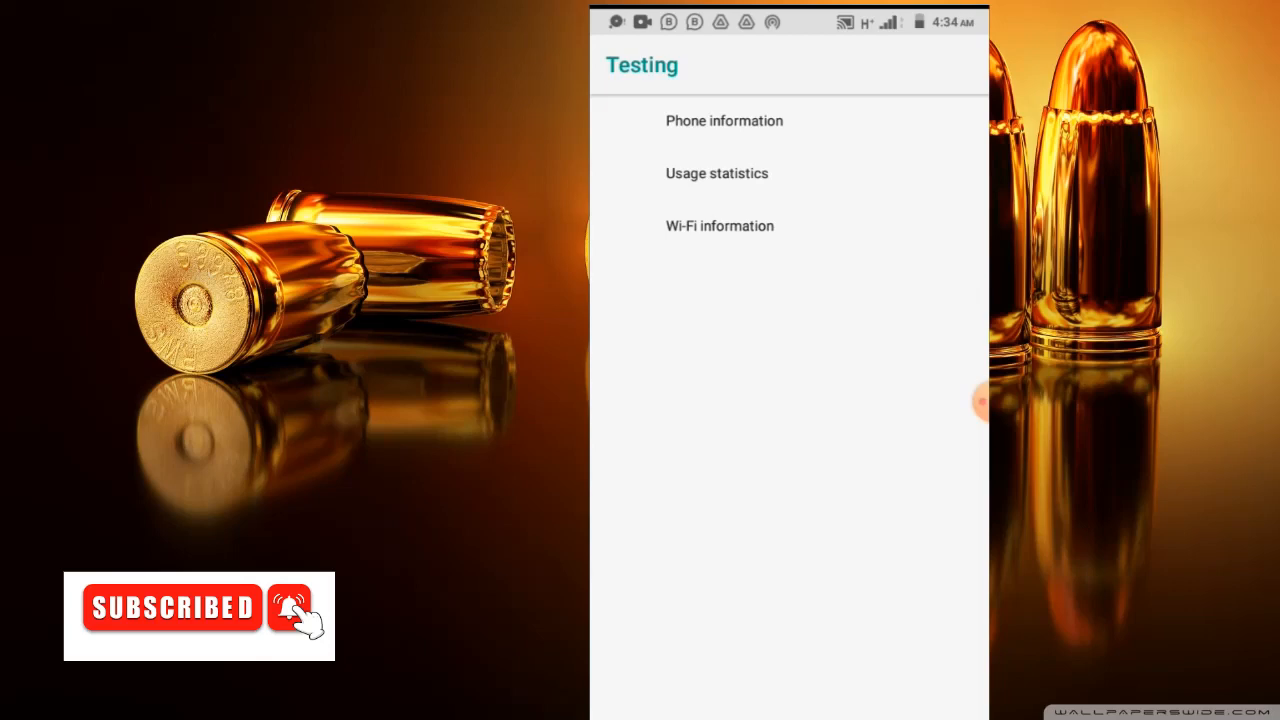
Open the Phone information page from the Testing menu.
left_click(724, 120)
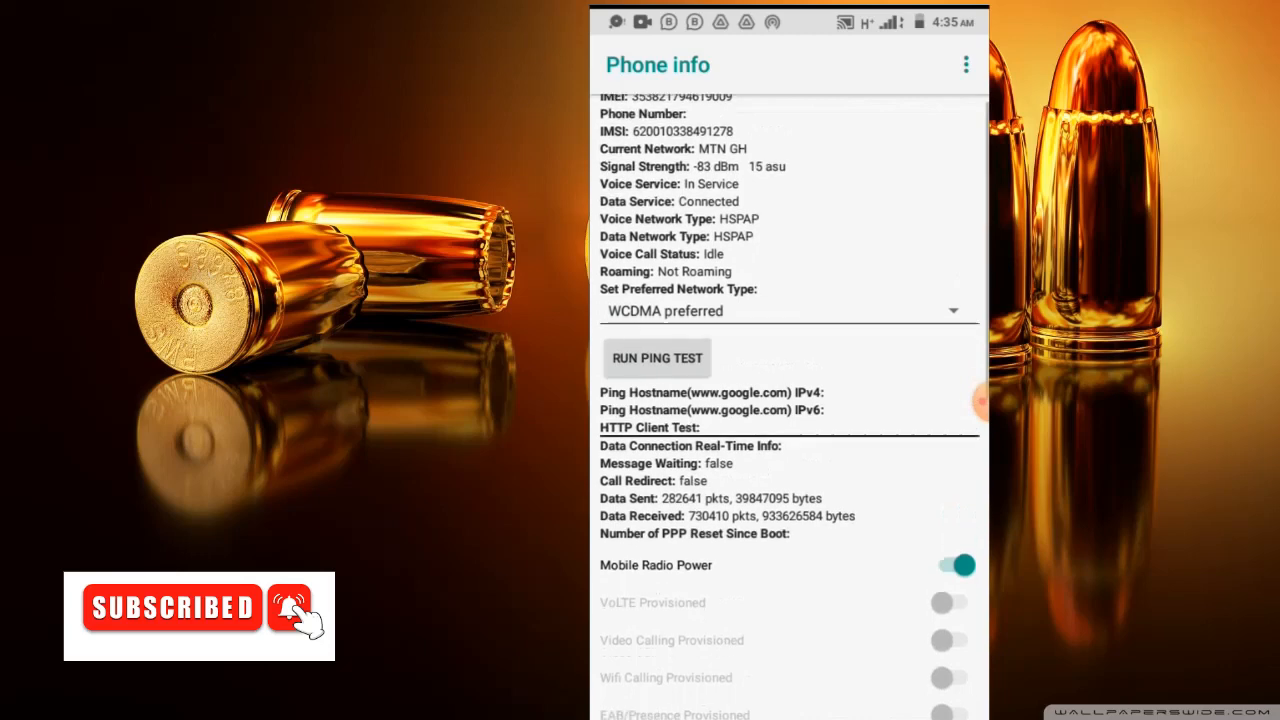
scroll("down", 3)
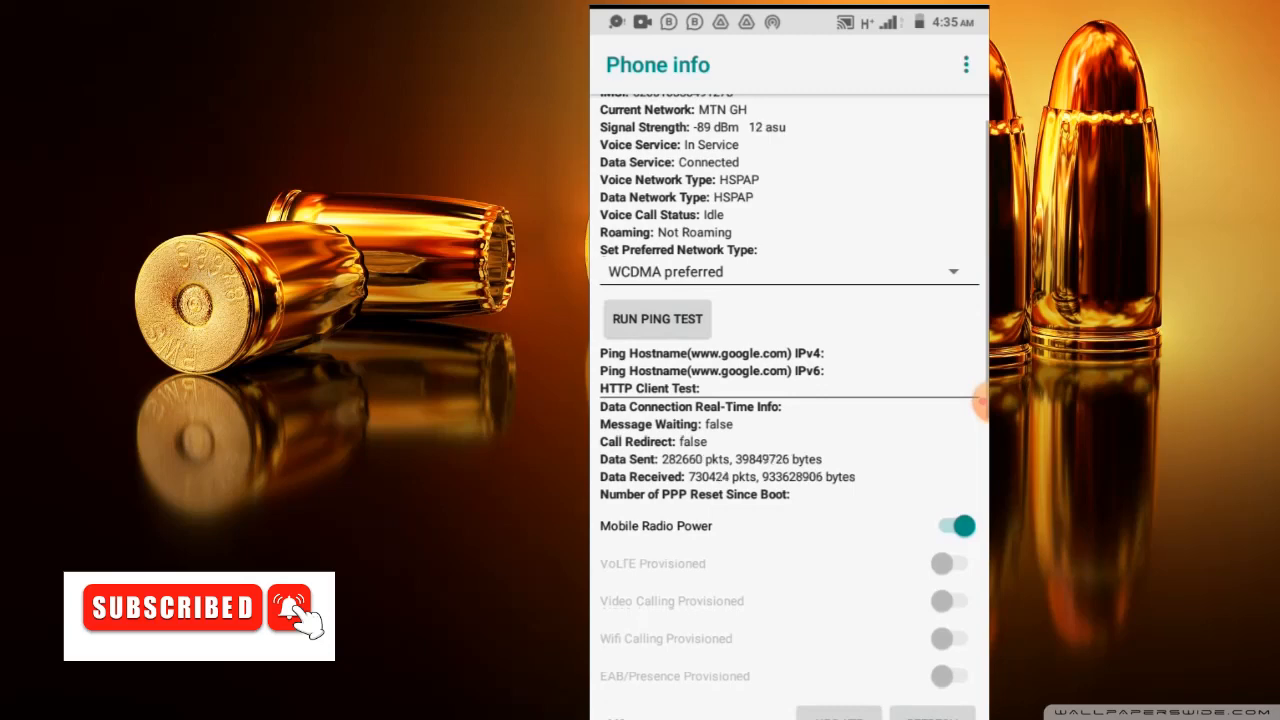
scroll("down", 3)
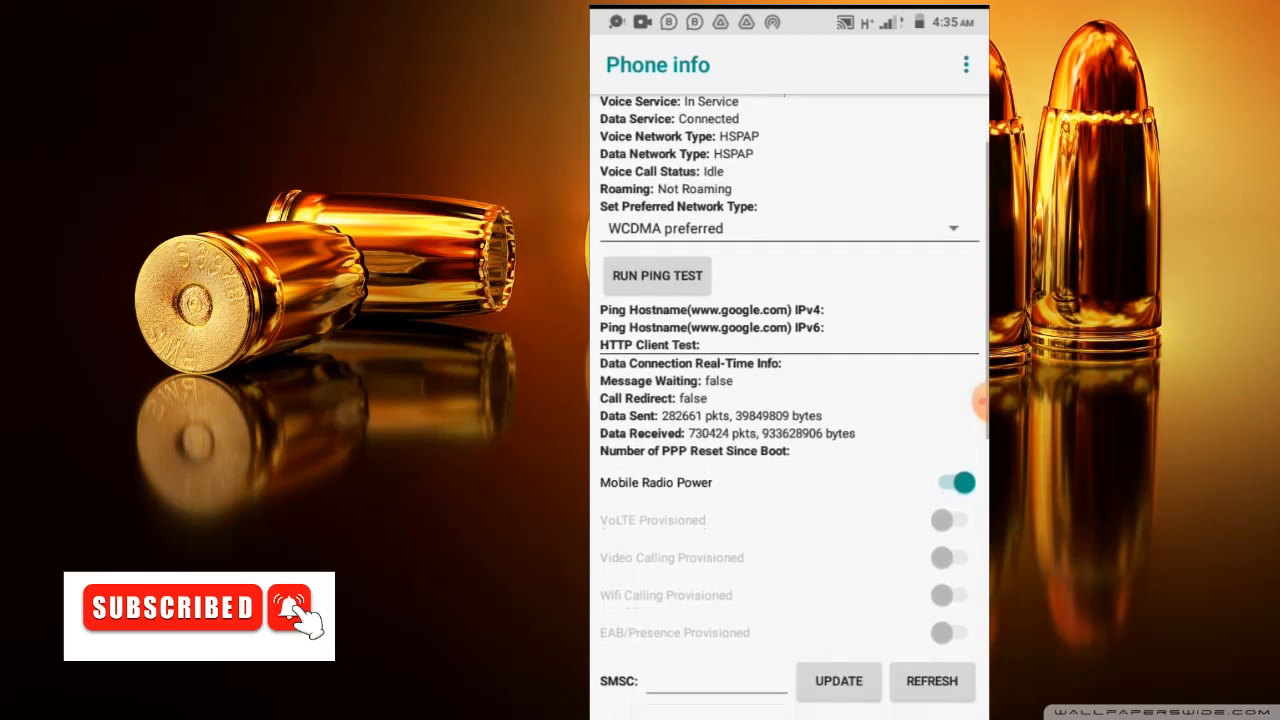
scroll("down", 3)
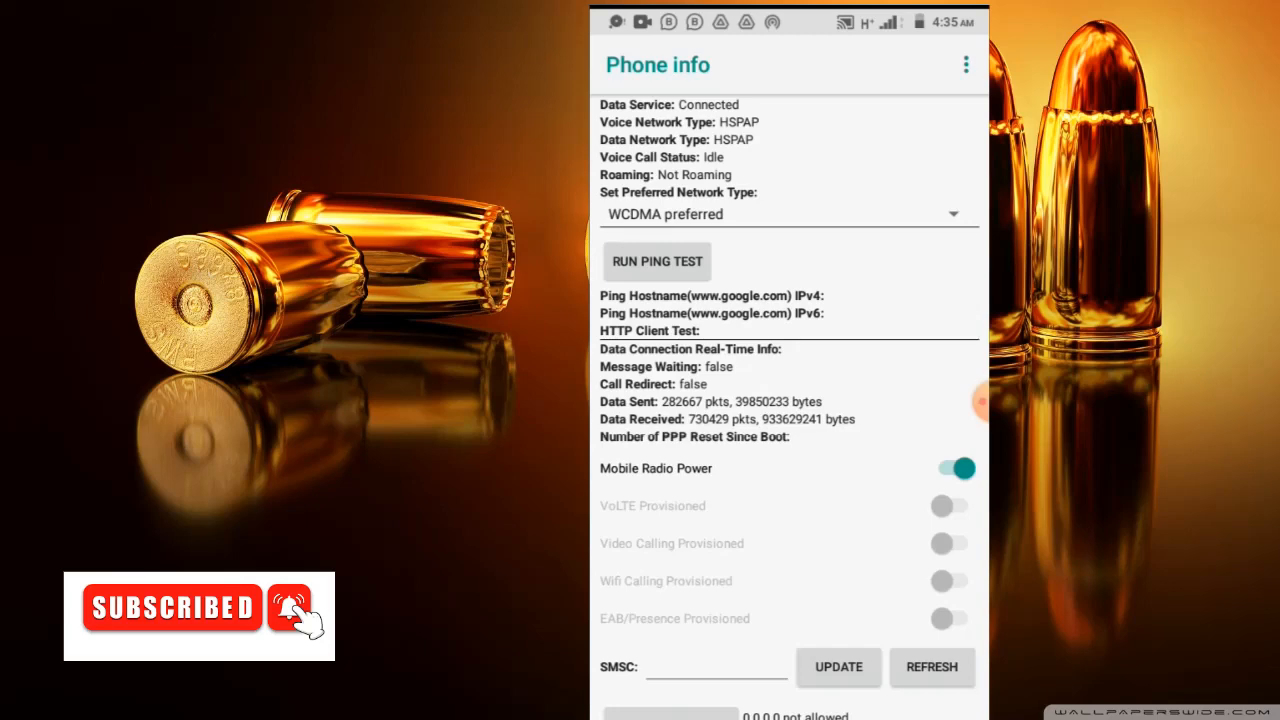
scroll("down", 3)
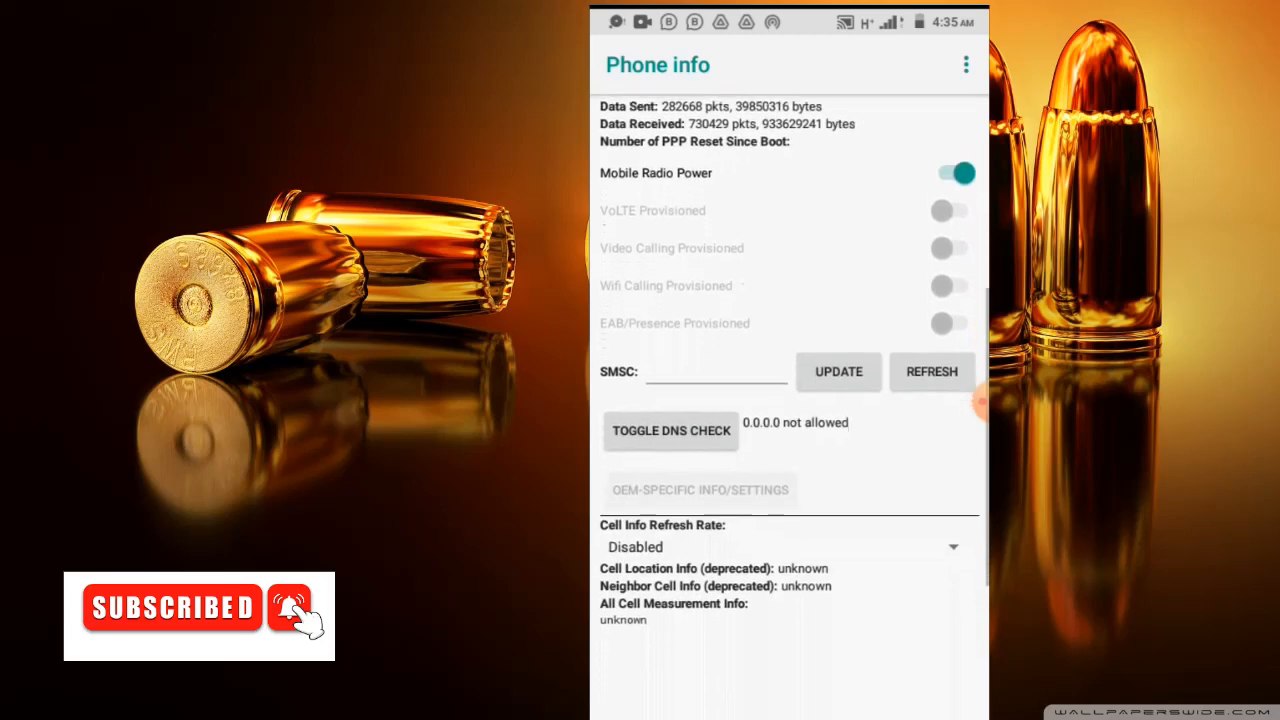
scroll("down", 3)
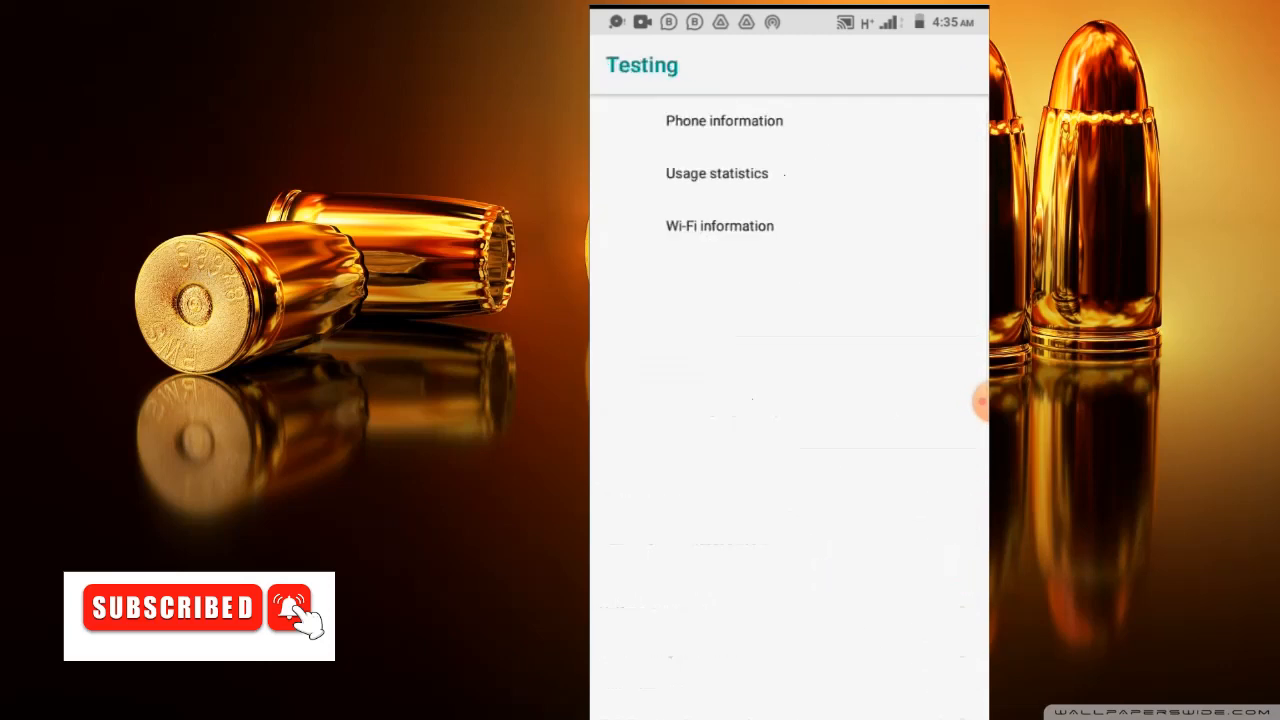
Open Usage statistics, scroll through apps' last-used and total usage times, then leave.
left_click(716, 173)
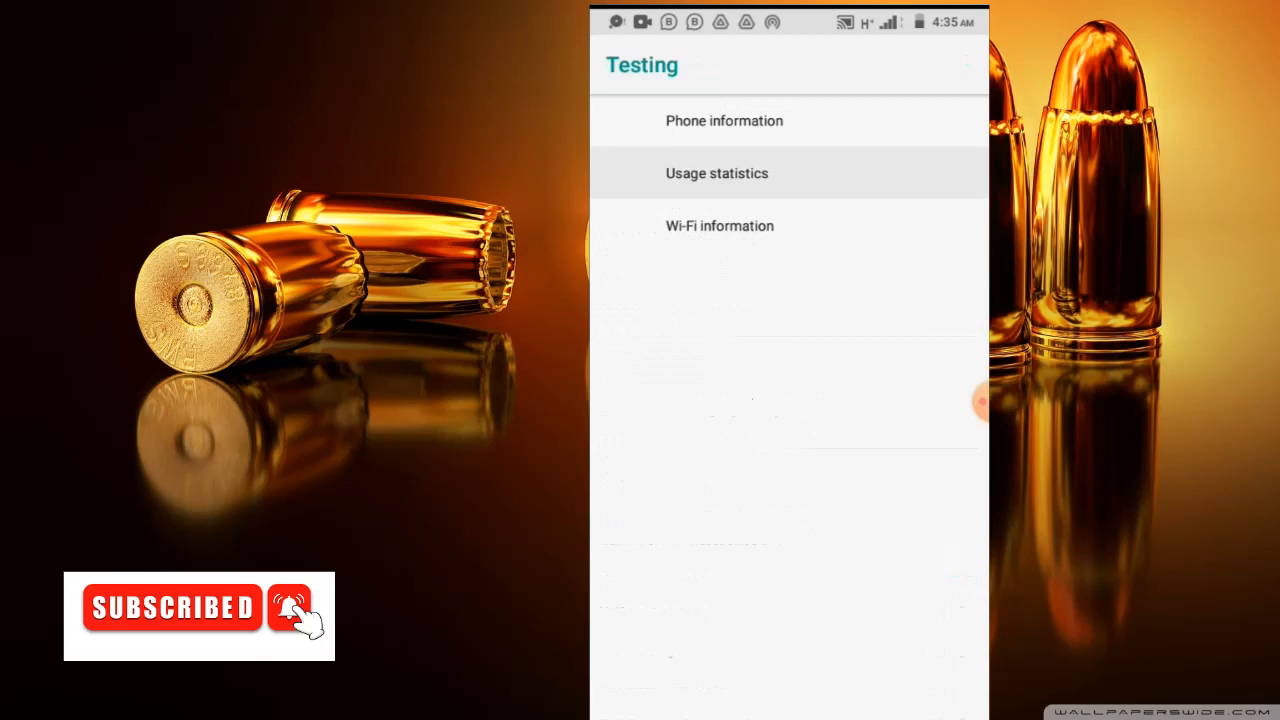
left_click(715, 173)
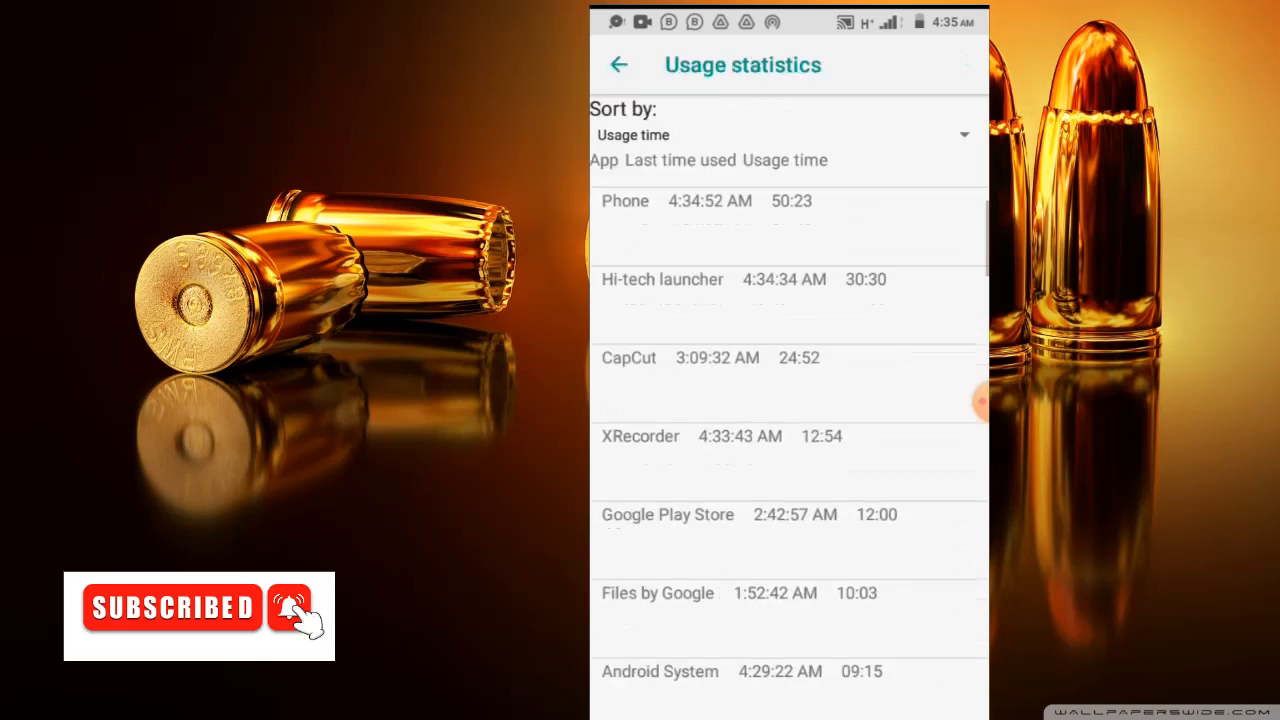
scroll("down", 3)
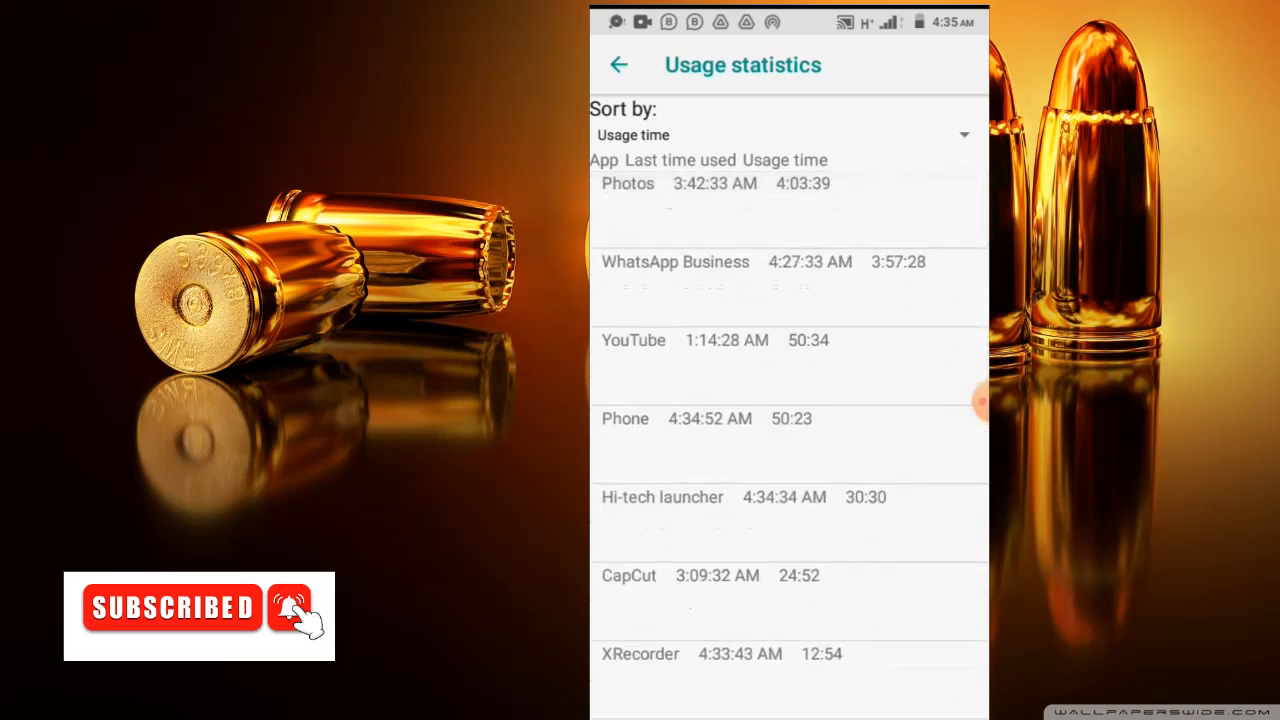
scroll("down", 3)
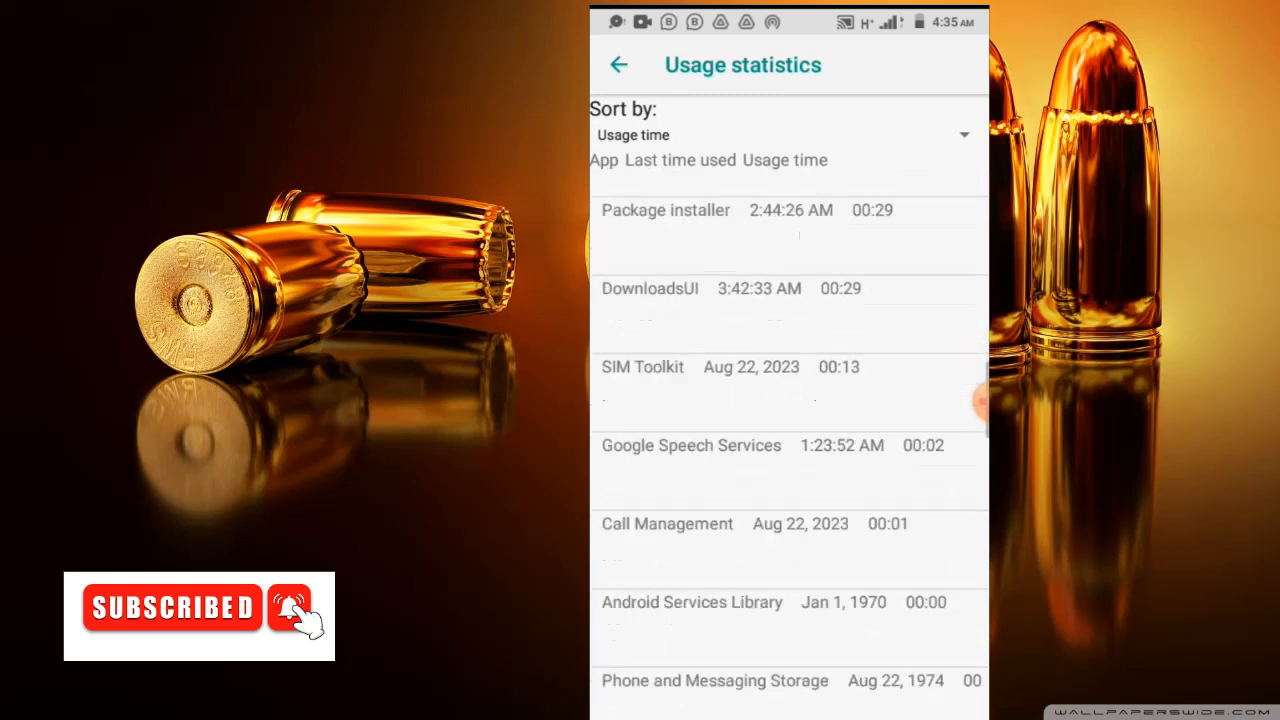
left_click(619, 64)
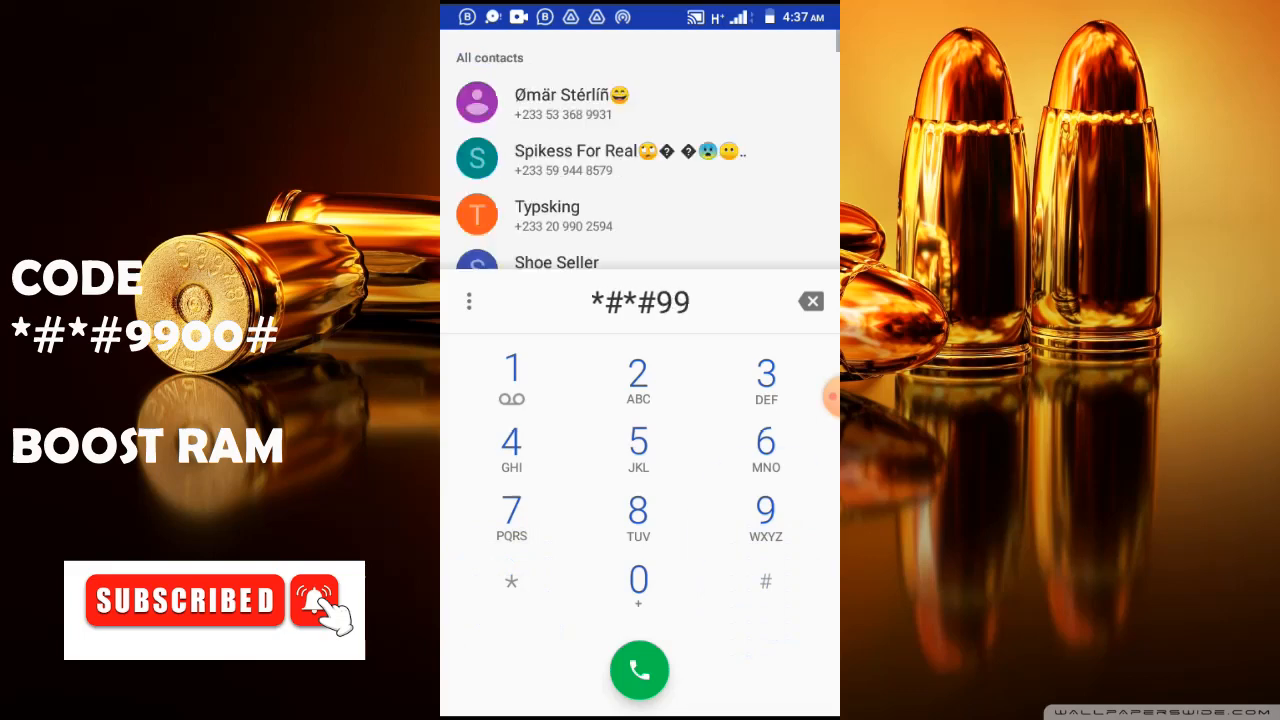
Type 00# to complete the RAM boost code *#*#9900#.
type("00#")
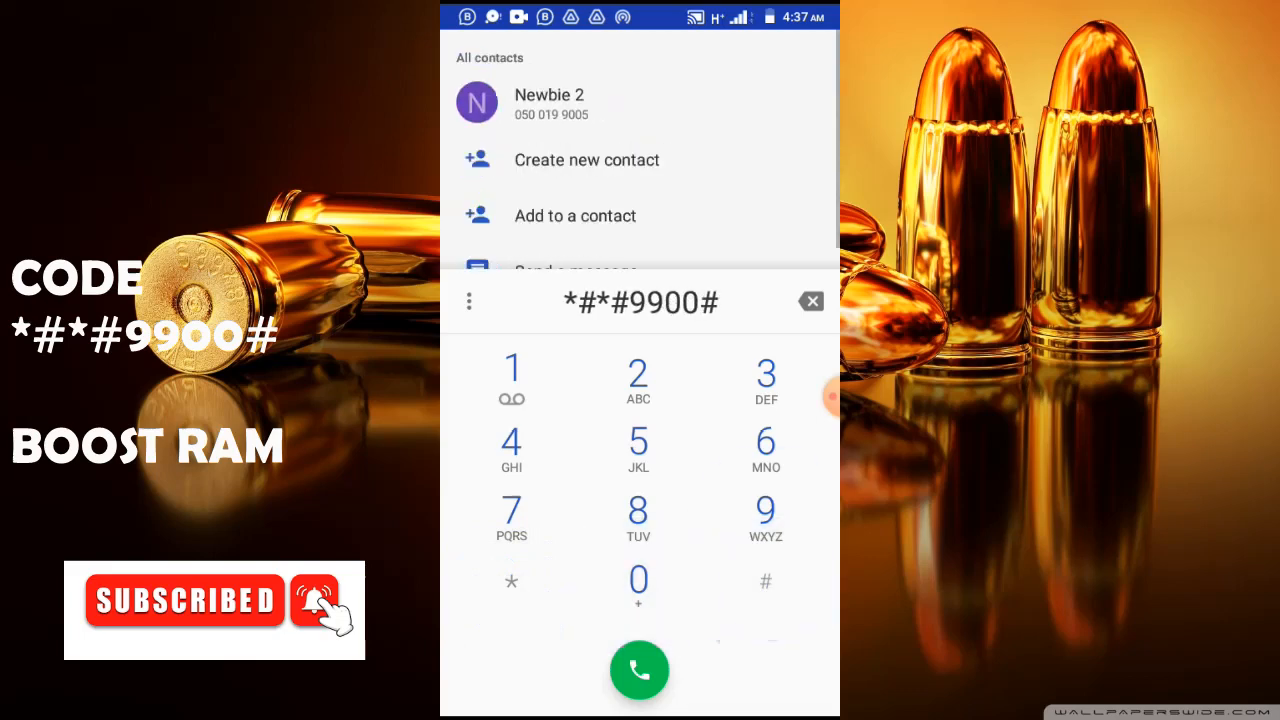